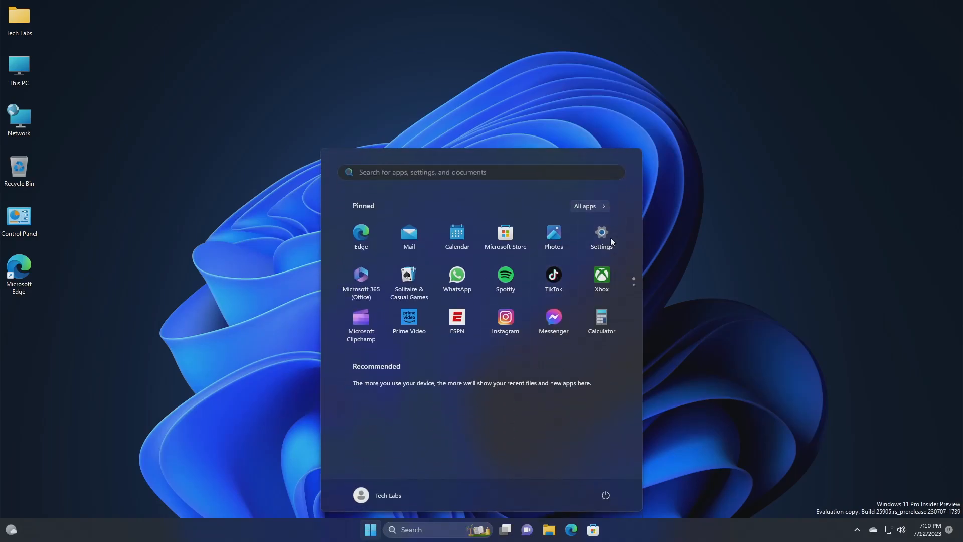
- Bring up Settings' System About page listing device and Windows build 25905 specifications
click(601, 237)
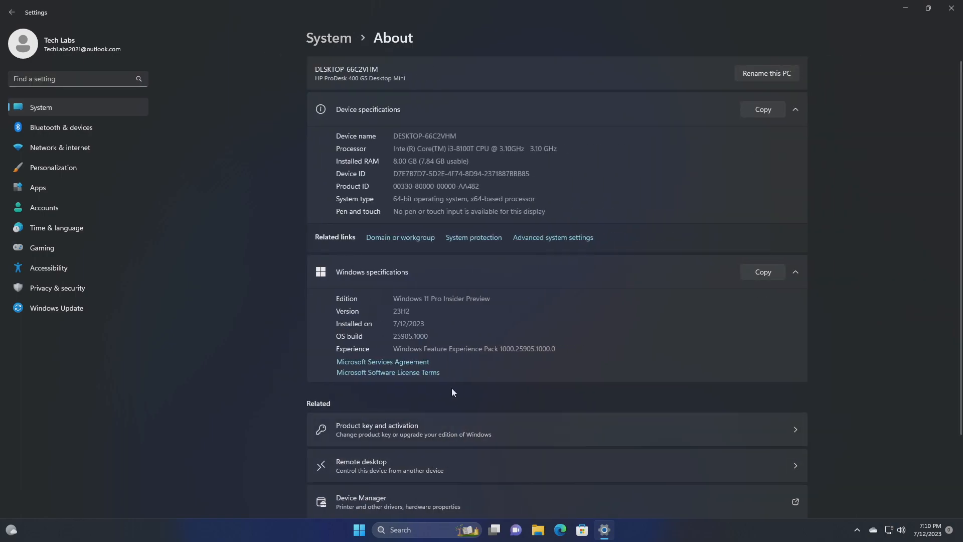
mouse_move(391, 363)
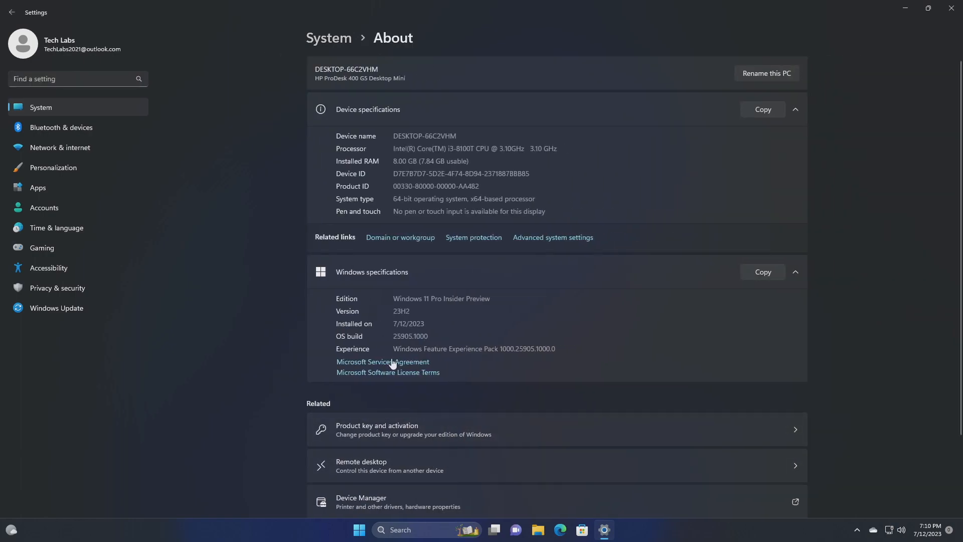
mouse_move(272, 384)
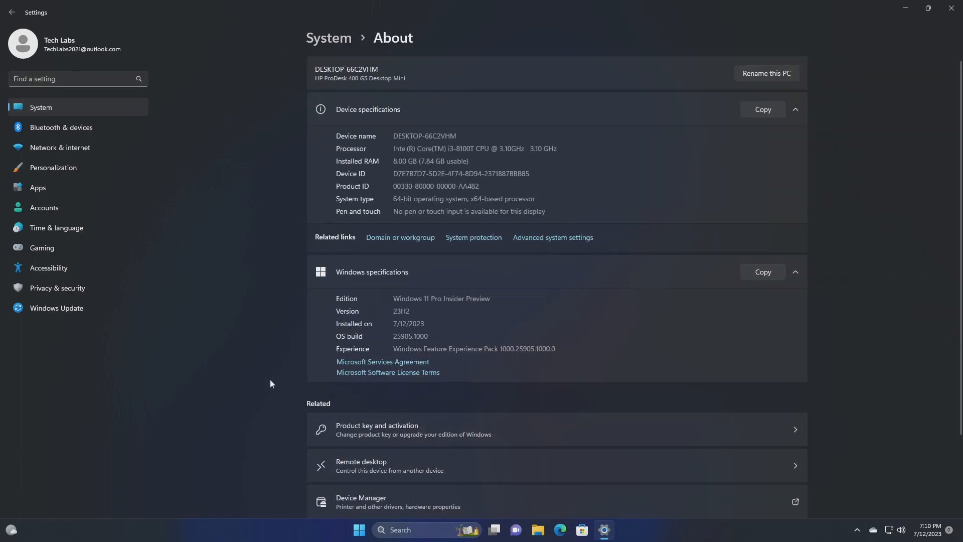
mouse_move(274, 376)
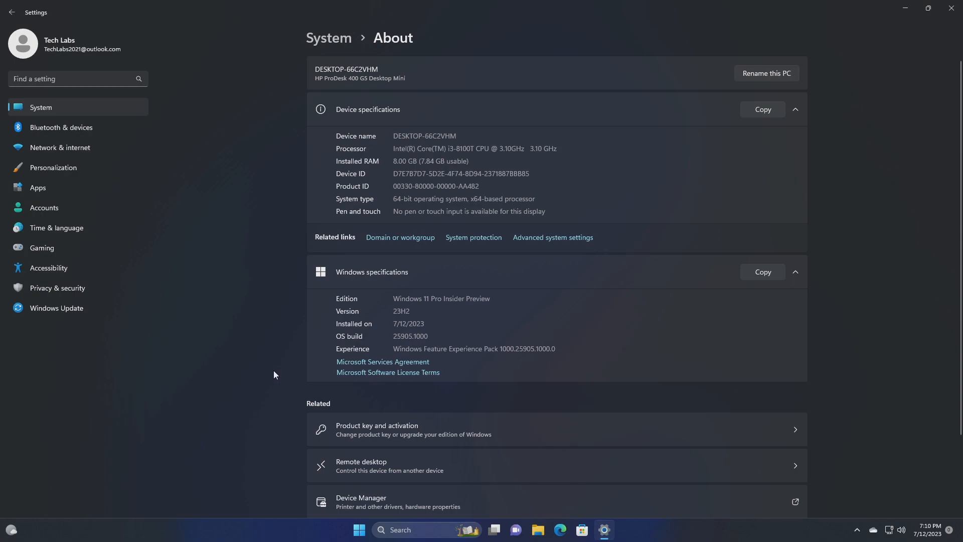
mouse_move(264, 364)
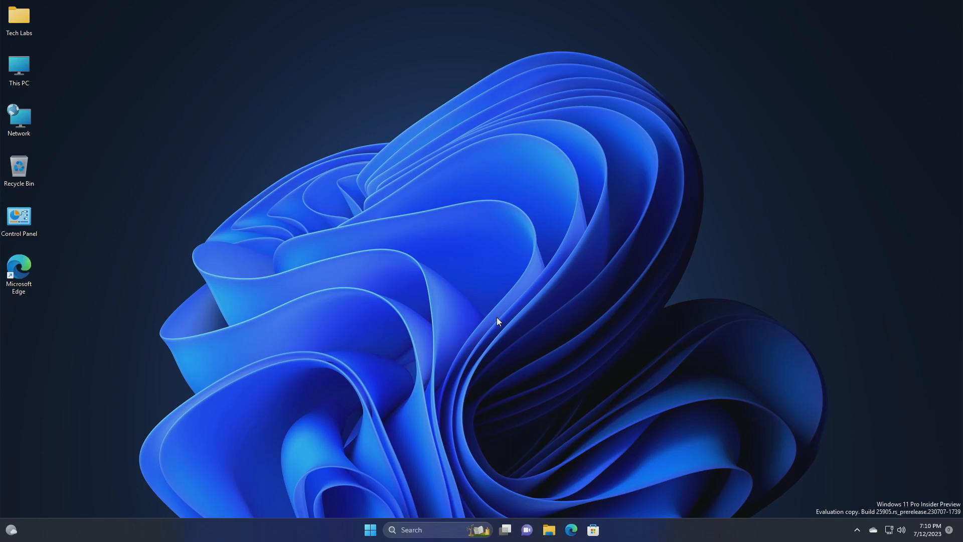
click(605, 530)
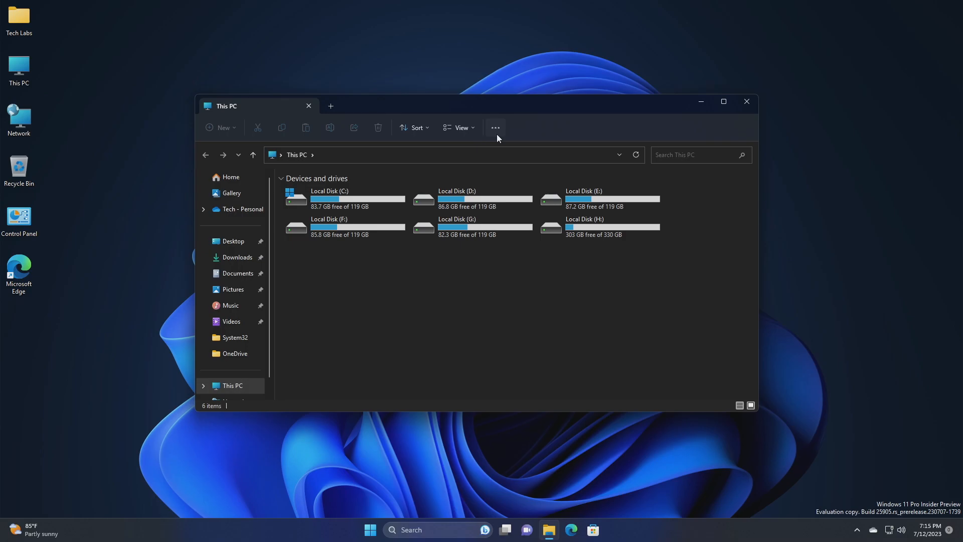
click(746, 102)
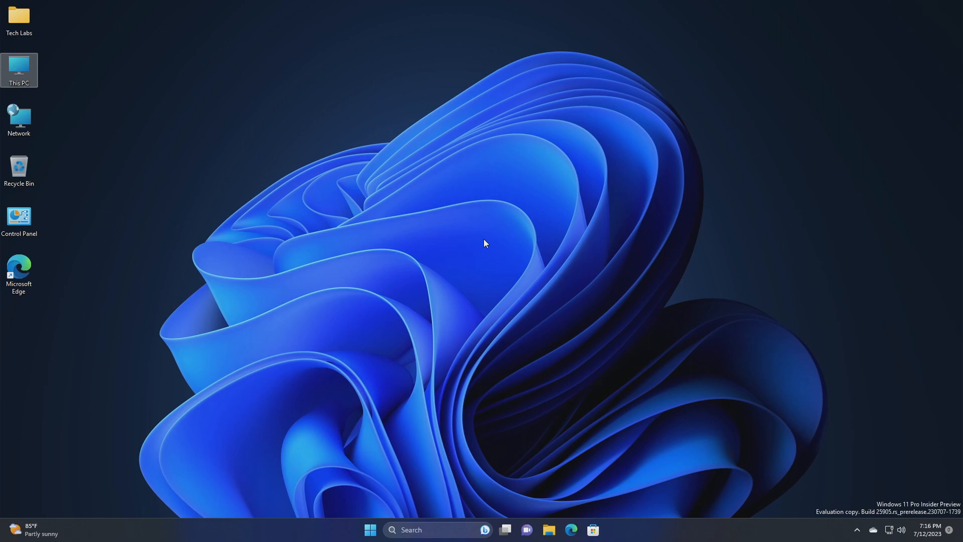
- Update all three pending Library apps (News, Mail and Calendar, WhatsApp), then close the Store
click(592, 530)
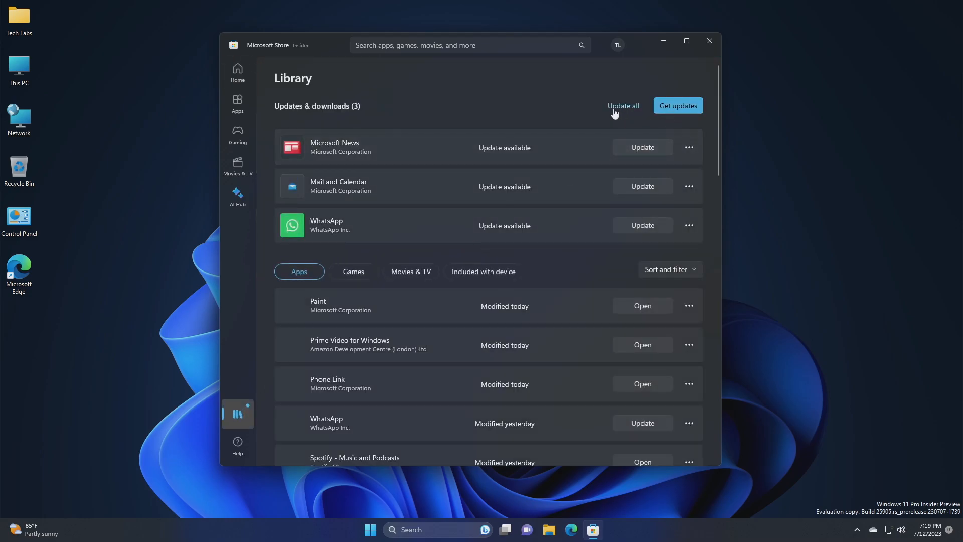
click(622, 106)
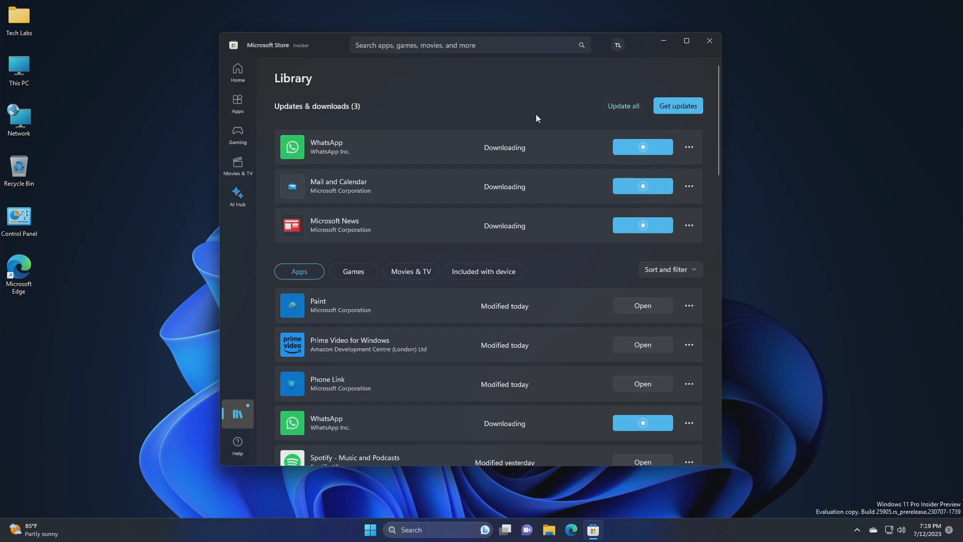
mouse_move(300, 251)
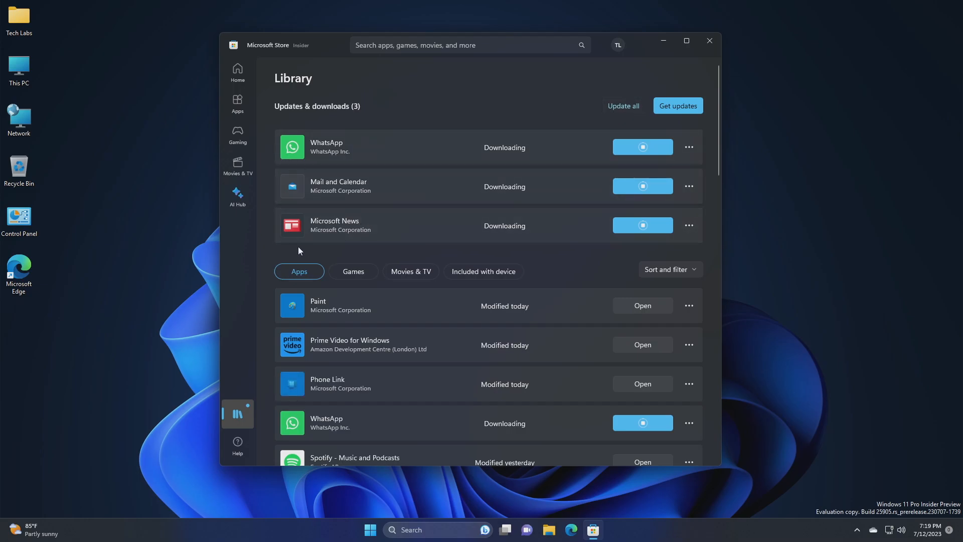
click(709, 40)
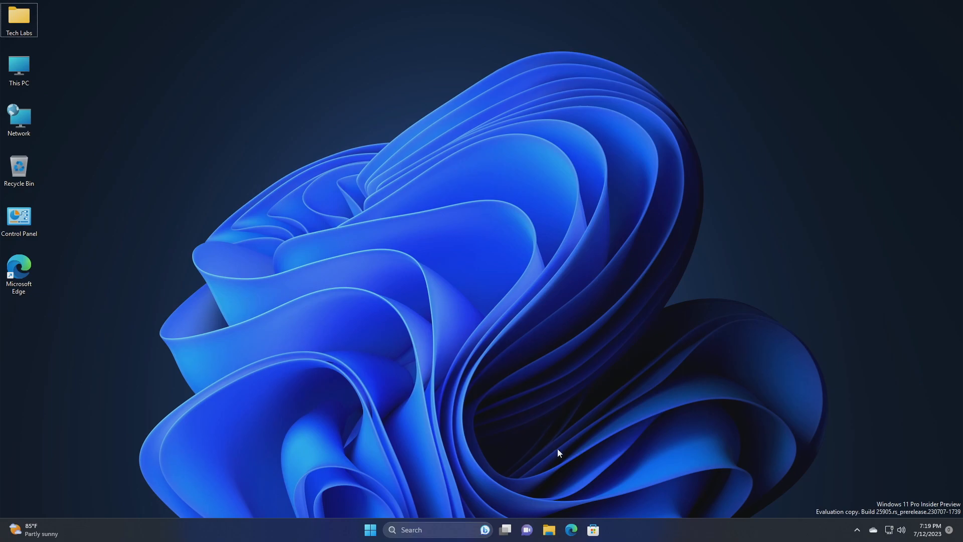
click(19, 69)
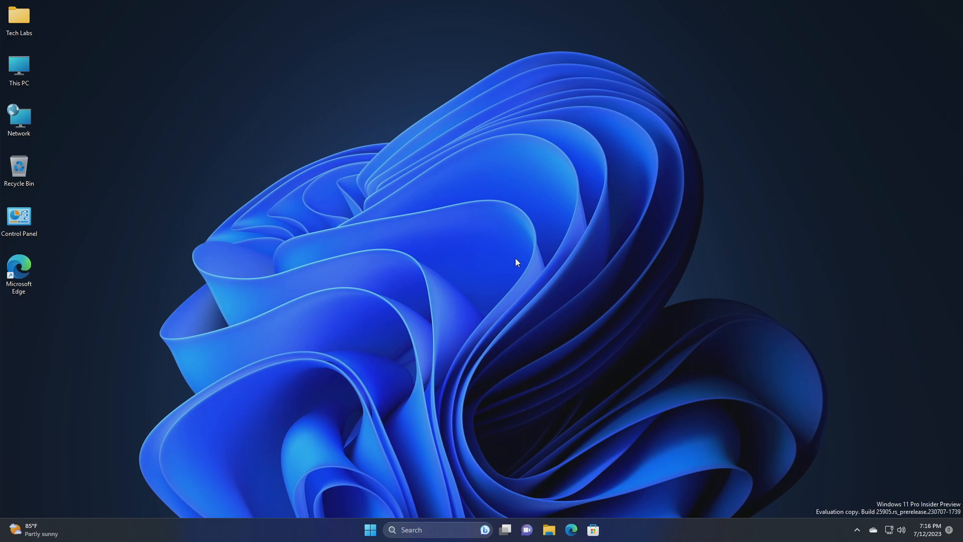
- Show the emoji panel (Win+.) on its Smiley faces and animals category
key(win+.)
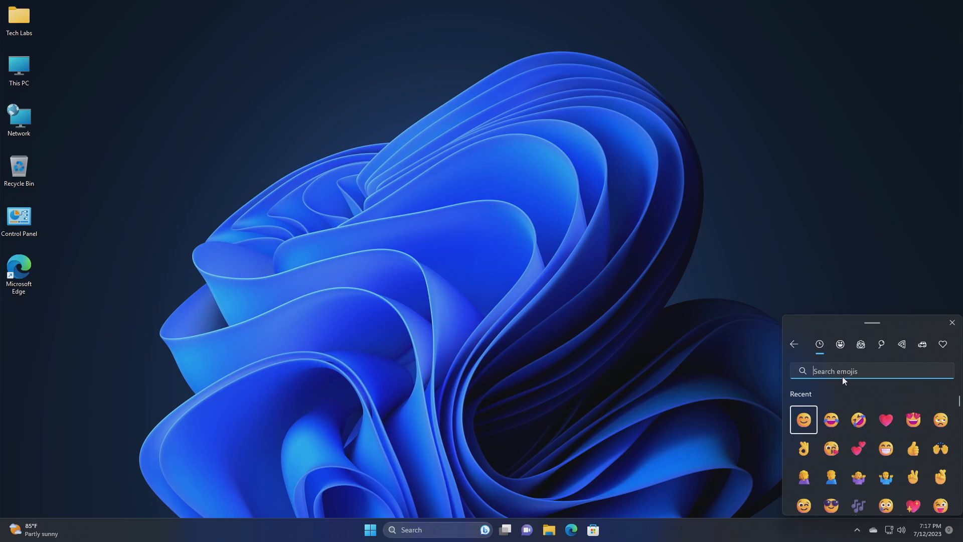
mouse_move(868, 392)
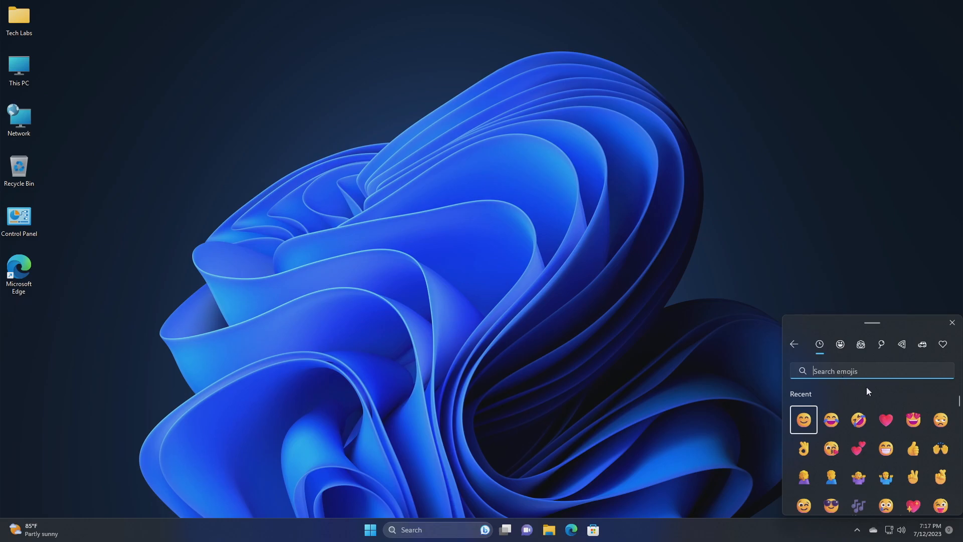
click(840, 344)
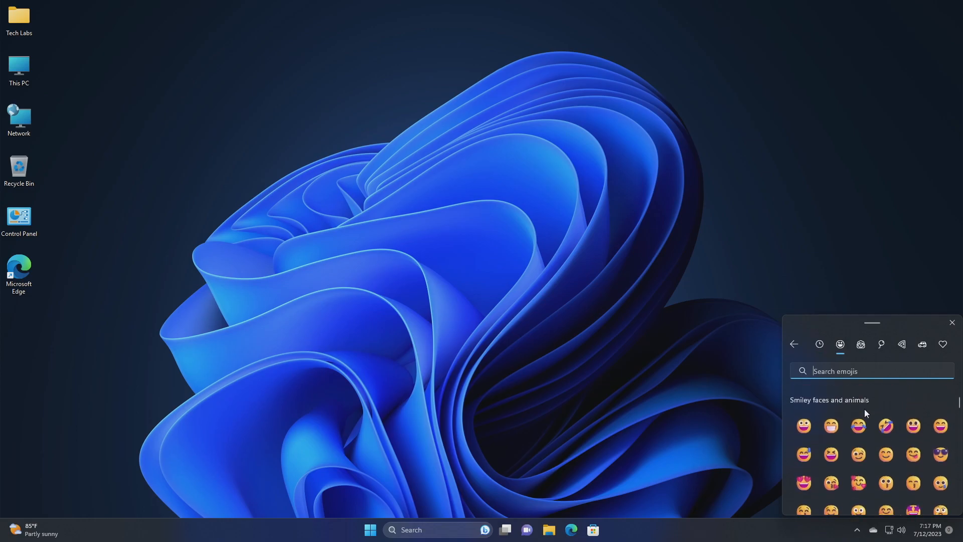
mouse_move(868, 420)
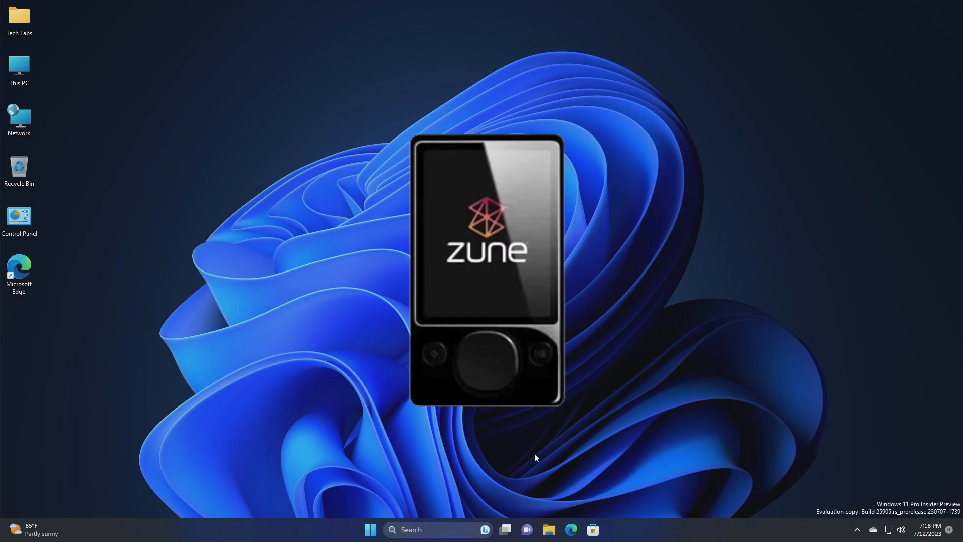
mouse_move(533, 462)
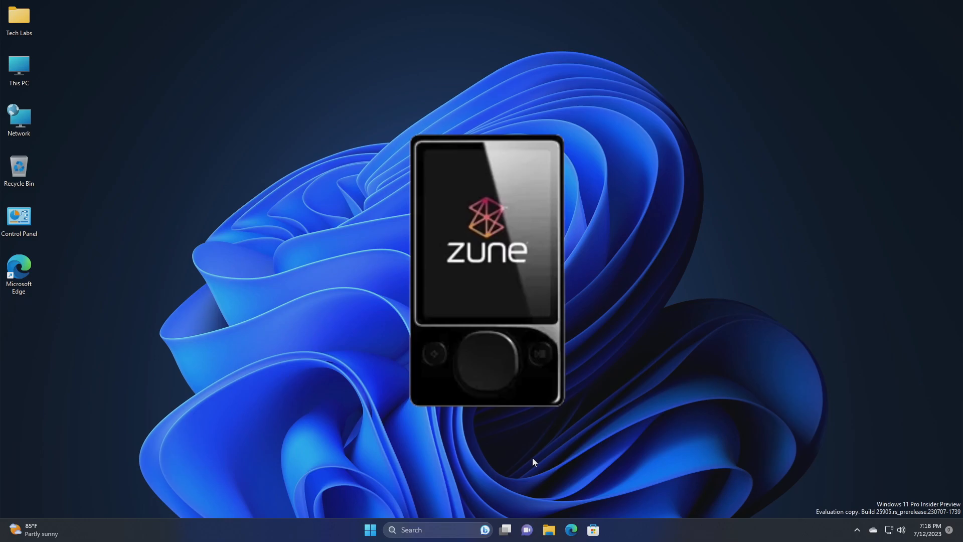
- Launch Microsoft Store from the taskbar to its Home page, WhatsApp still installing
click(592, 530)
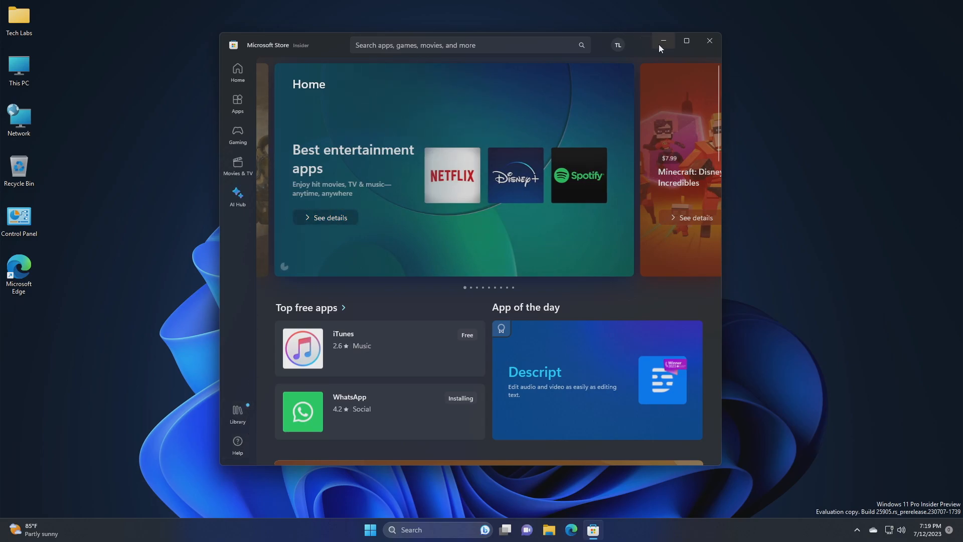
click(617, 44)
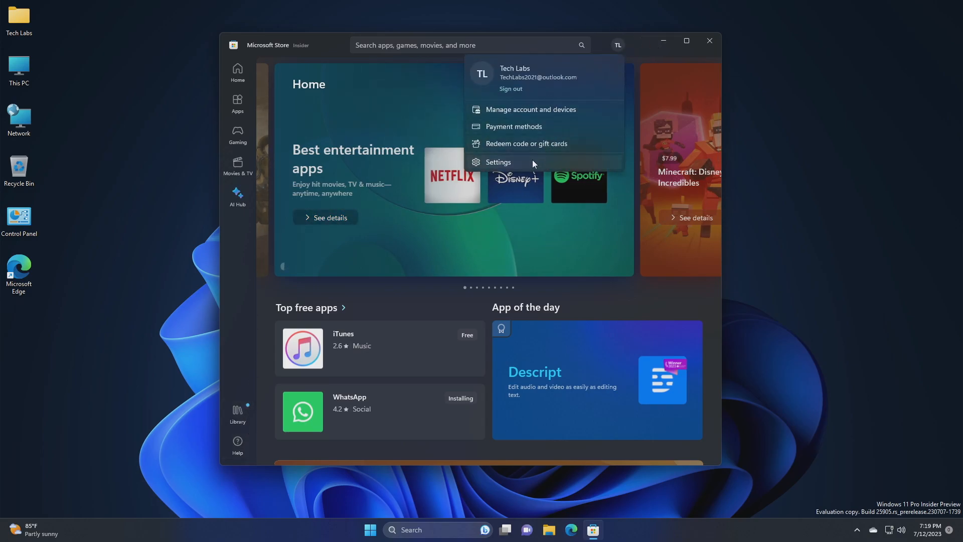
click(499, 162)
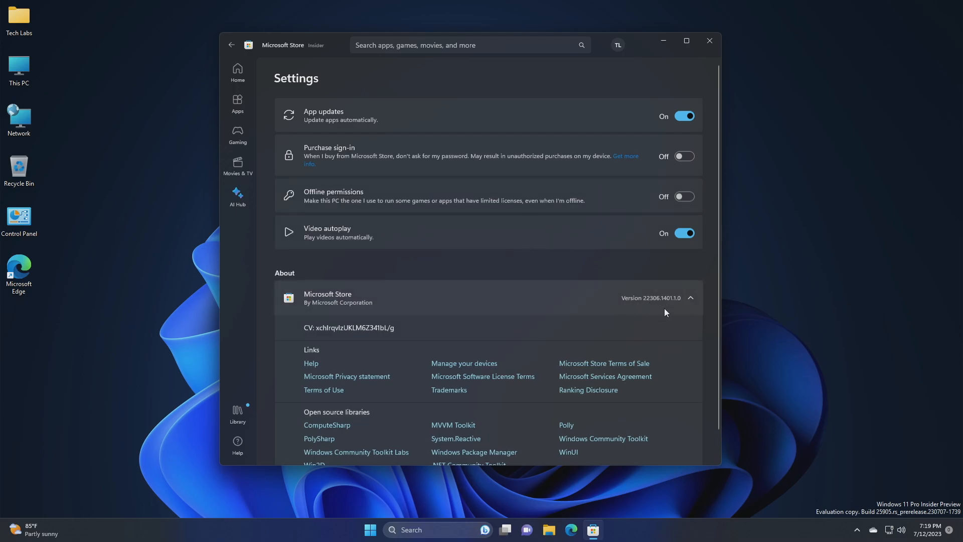
mouse_move(664, 313)
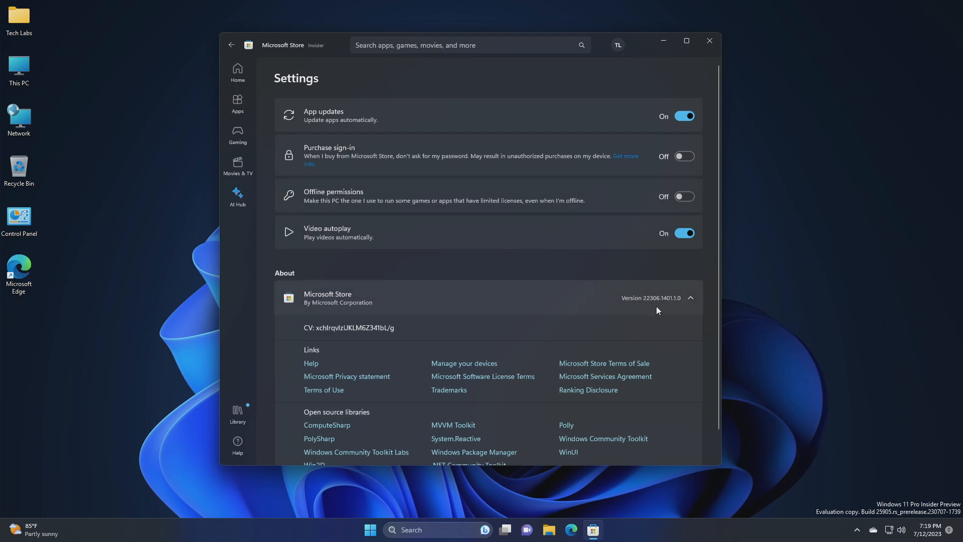
mouse_move(237, 72)
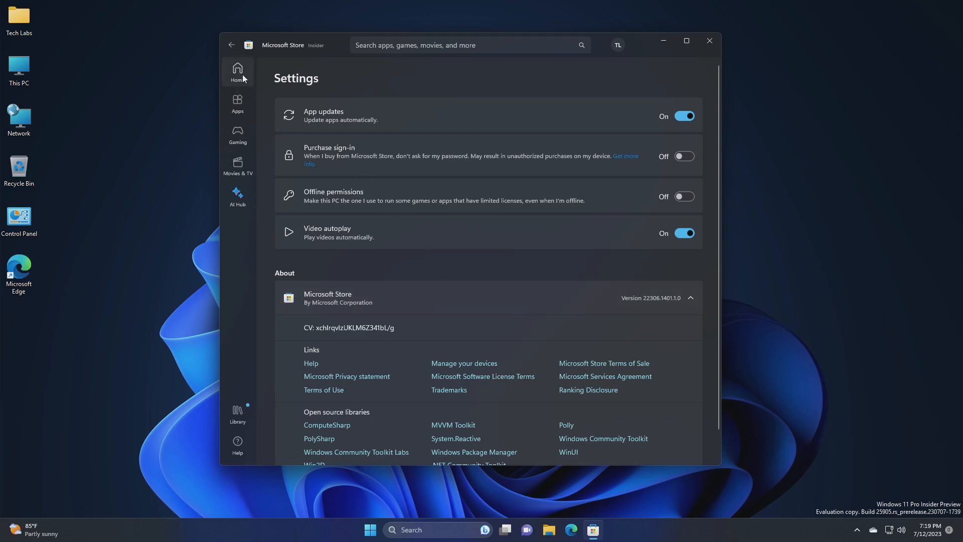
click(237, 72)
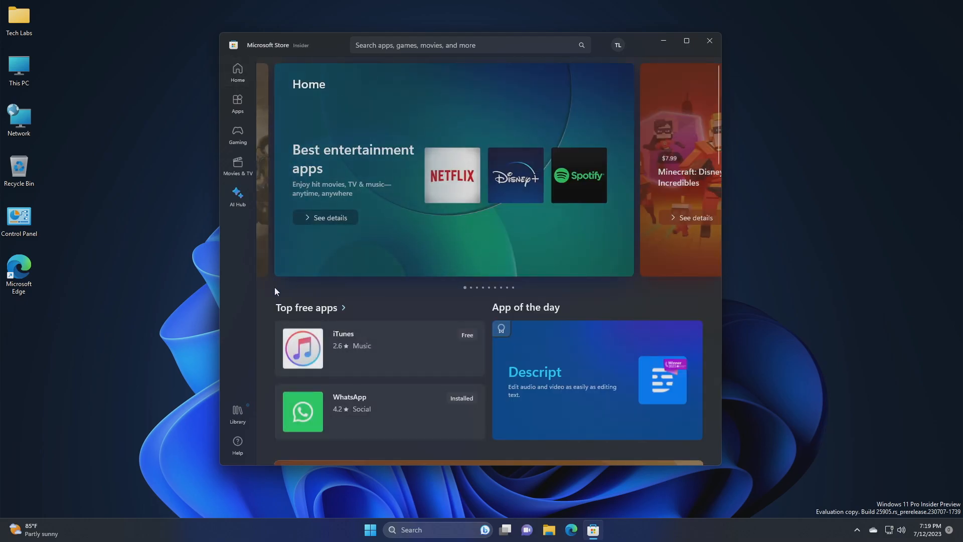
scroll(down, 3)
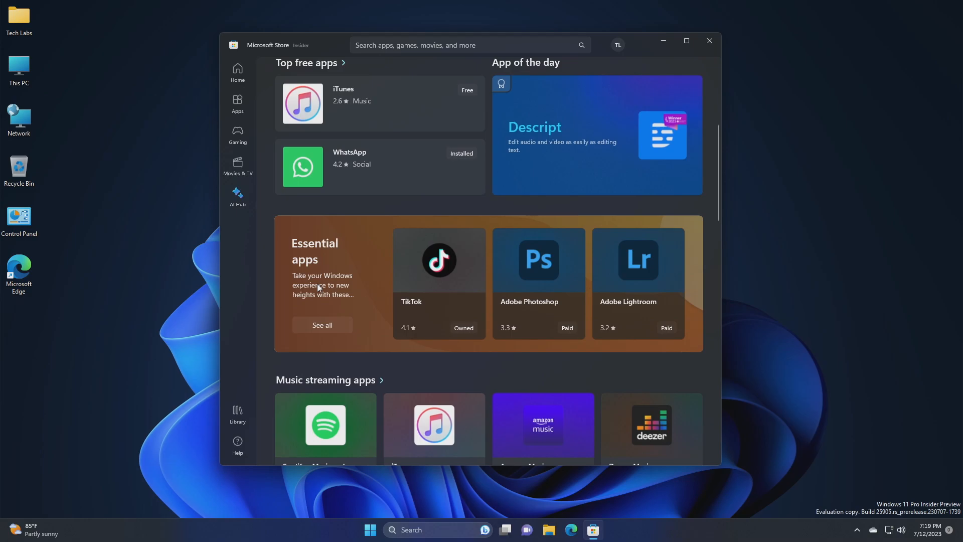
scroll(down, 3)
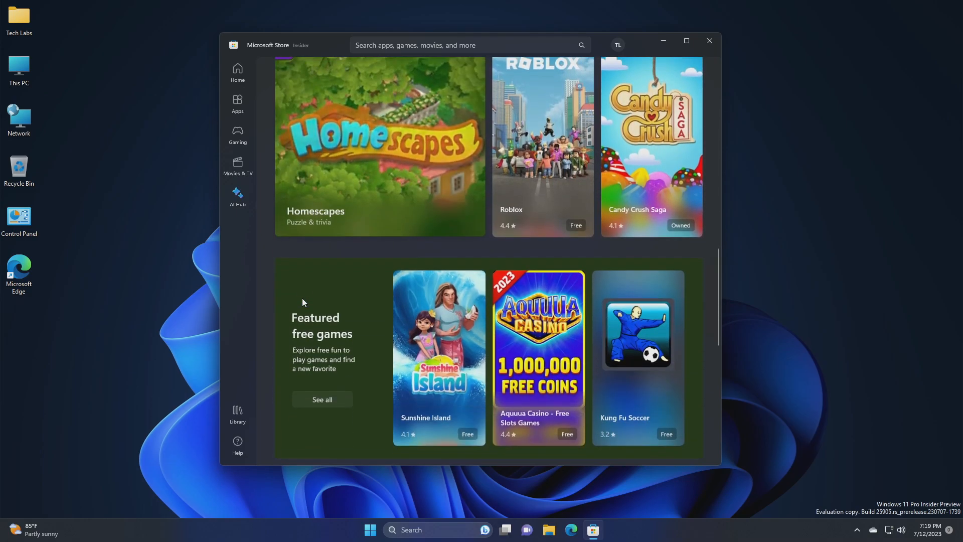
scroll(down, 3)
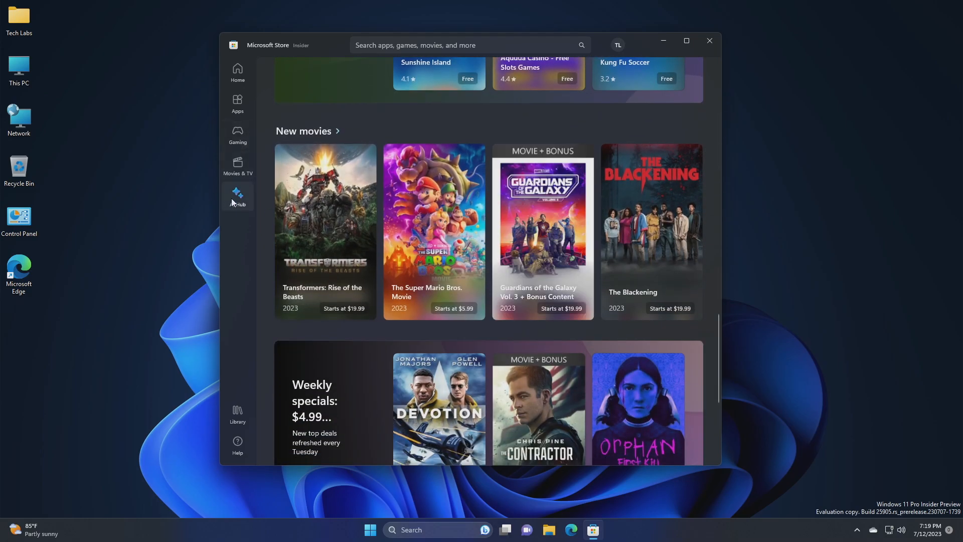
- Show the Store's AI Hub featuring Luminar Neo photo editing, with the window maximized
click(237, 196)
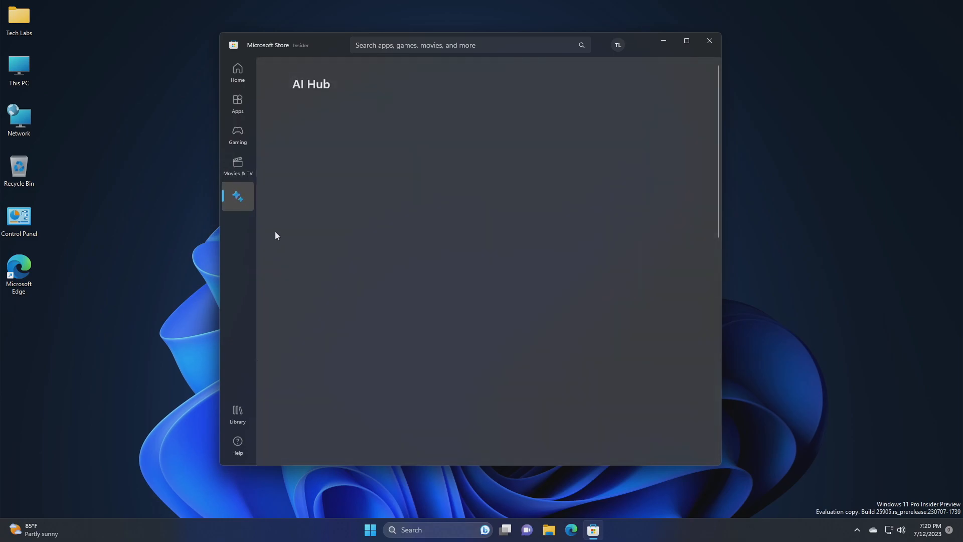
click(687, 41)
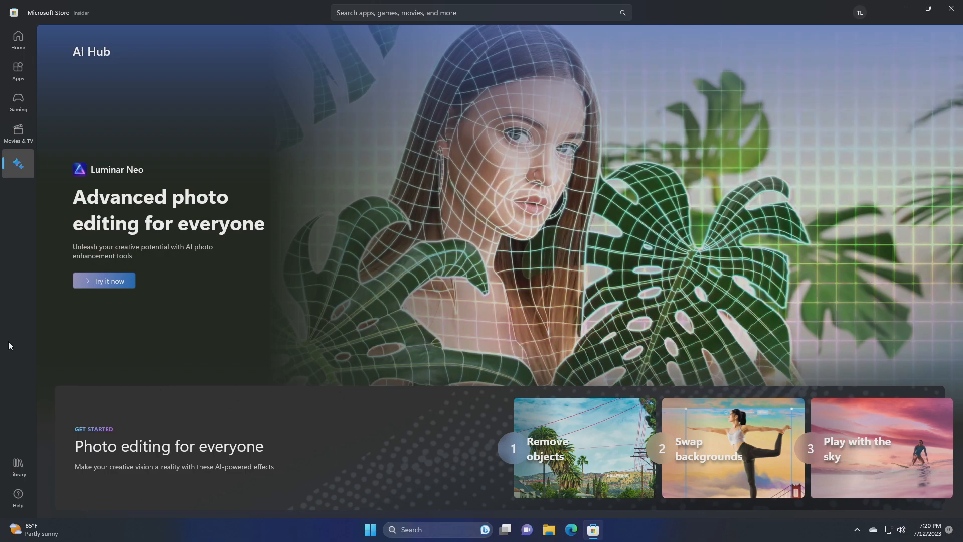
mouse_move(1, 292)
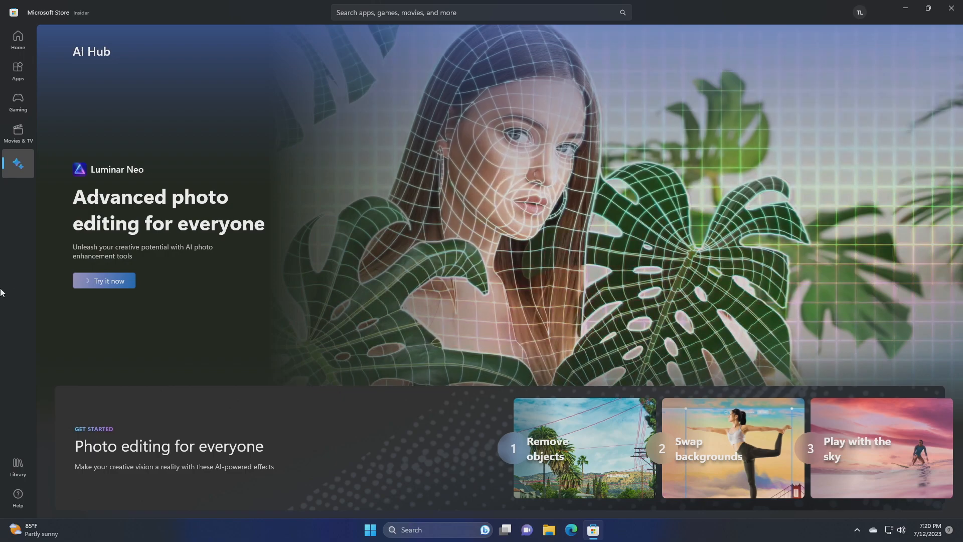